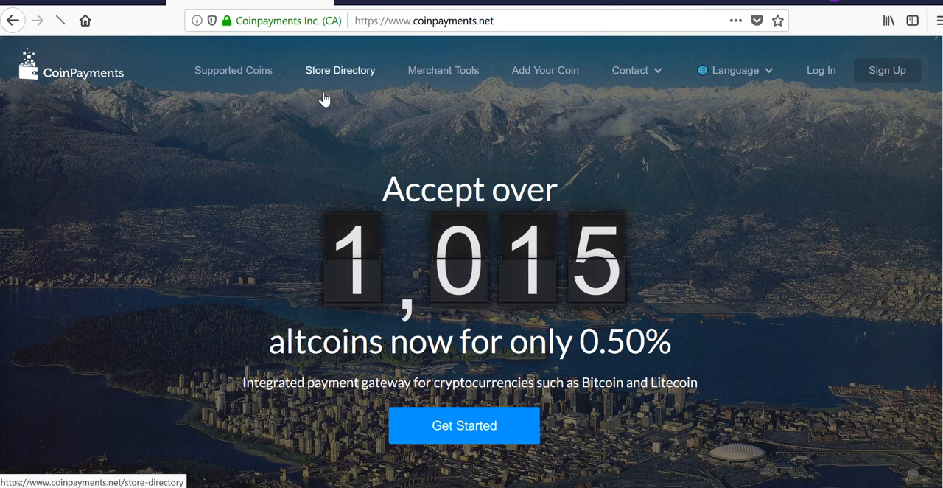
Navigate from the CoinPayments home page to the new account registration form
{"action": "left_click", "coordinate": [339, 70]}
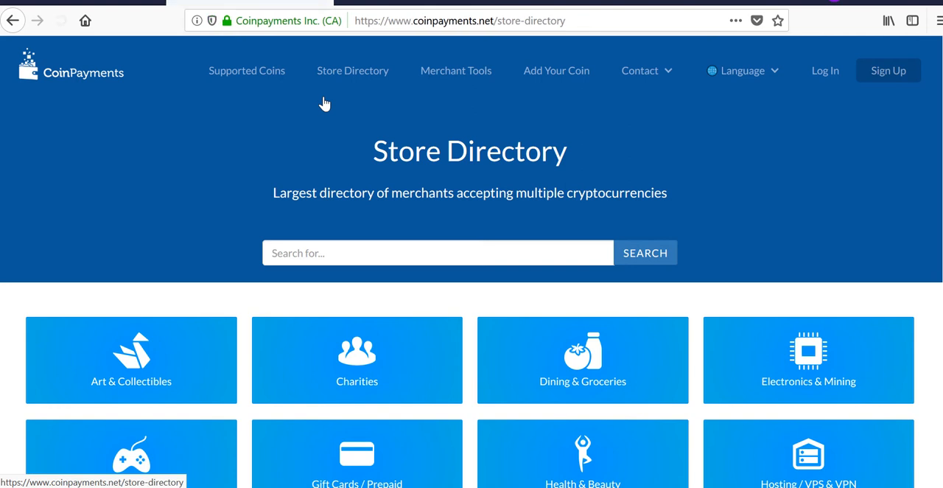
{"action": "left_click", "coordinate": [233, 70]}
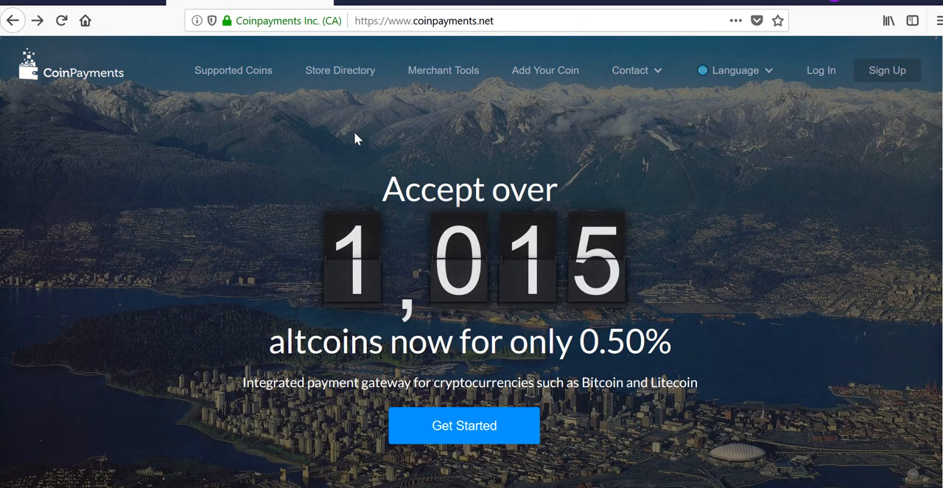
{"action": "left_click", "coordinate": [424, 20]}
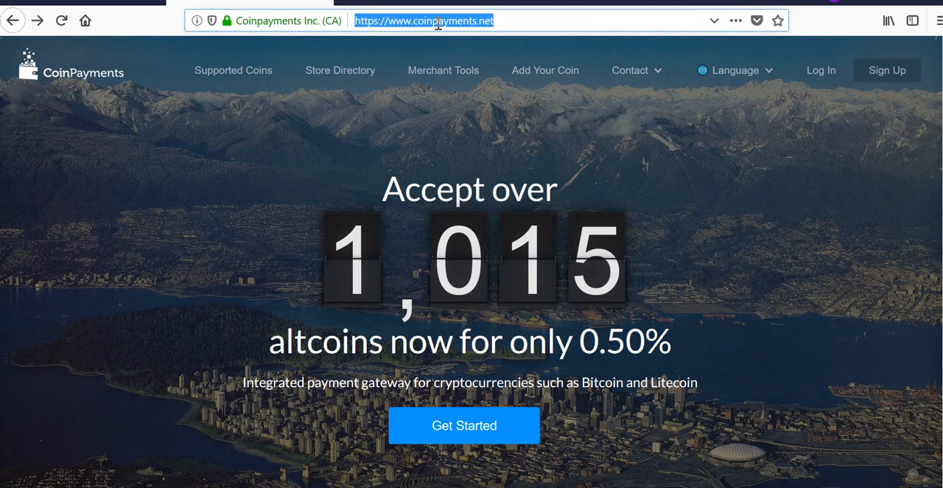
{"action": "mouse_move", "coordinate": [875, 118]}
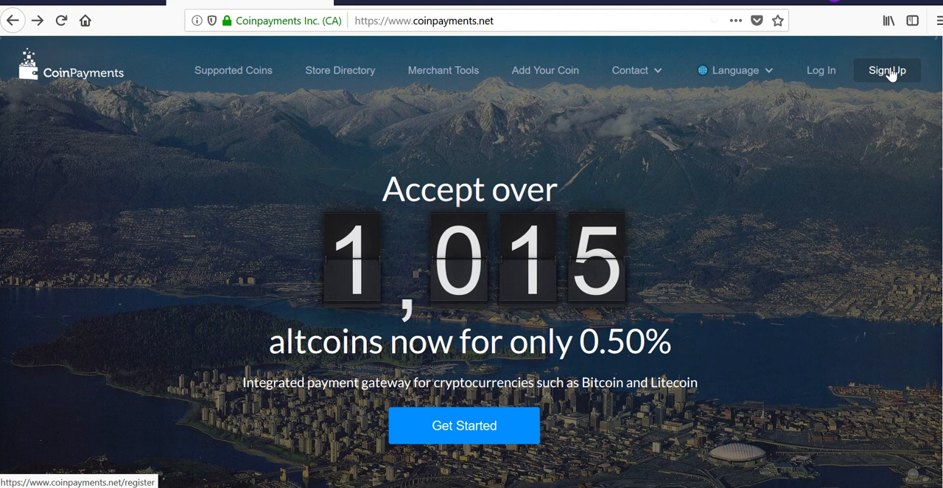
{"action": "left_click", "coordinate": [887, 71]}
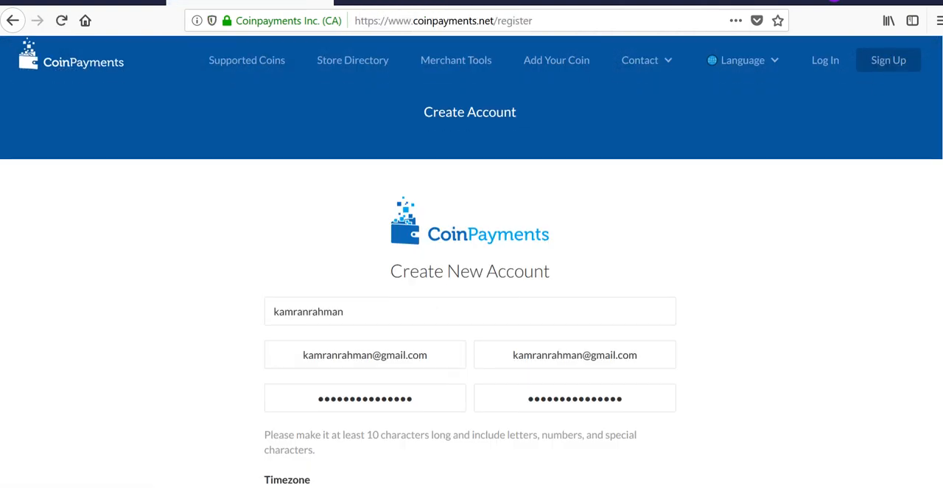
Choose the Bahia Banderas timezone and accept the Terms of Service and privacy policy
{"action": "left_click", "coordinate": [463, 317]}
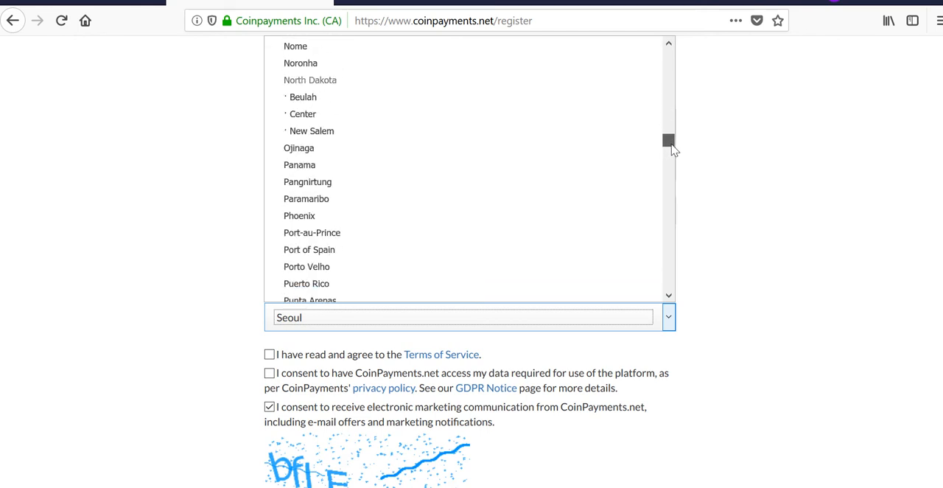
{"action": "scroll", "scroll_direction": "down", "scroll_amount": 3}
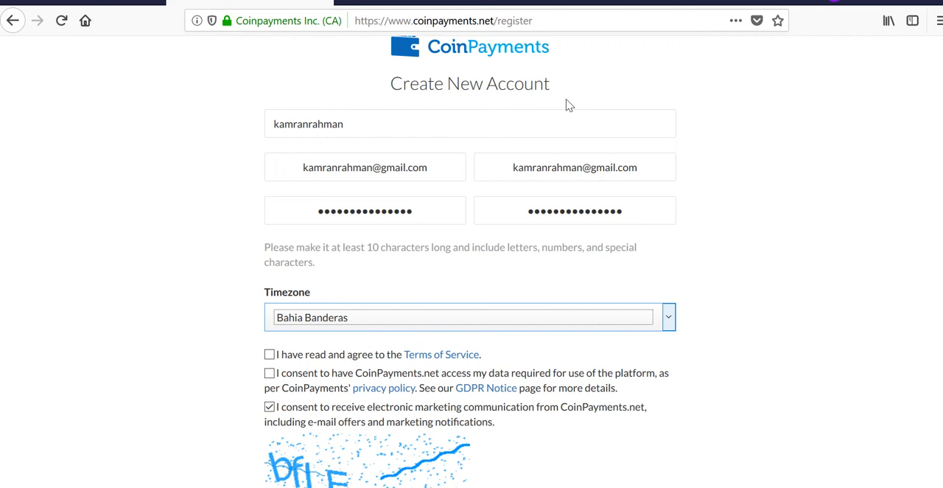
{"action": "scroll", "scroll_direction": "down", "scroll_amount": 3}
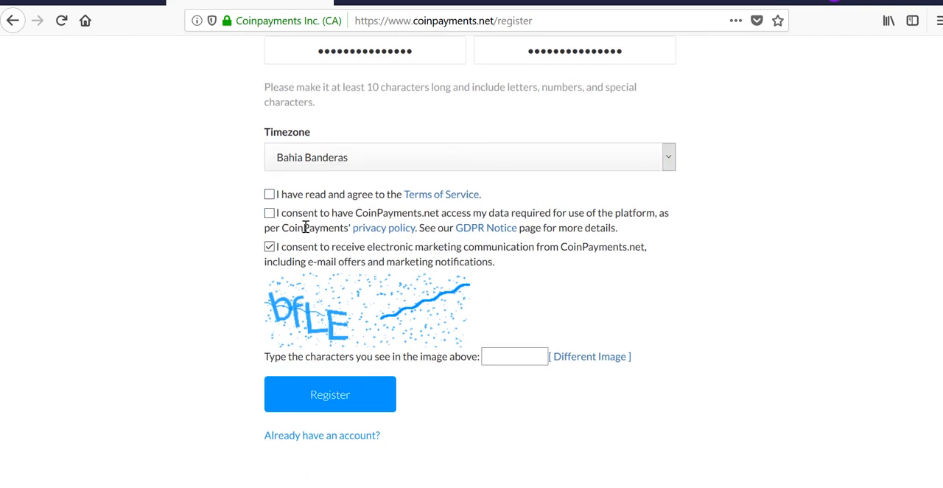
{"action": "left_click", "coordinate": [268, 194]}
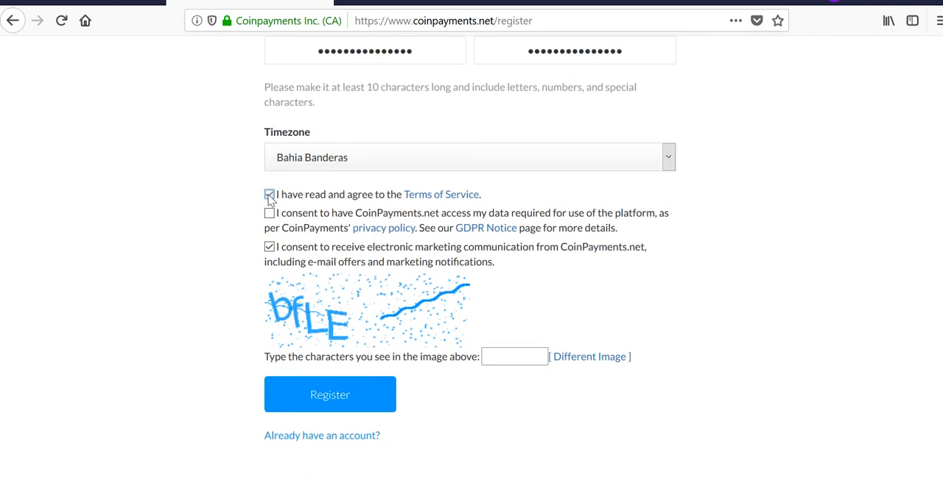
{"action": "left_click", "coordinate": [269, 213]}
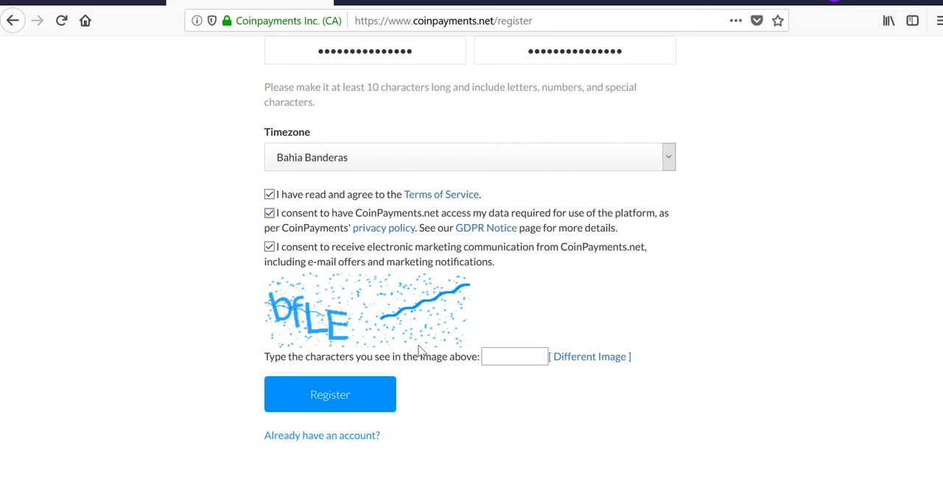
Enter the captcha 'bfL' and submit the registration, reaching the activation-email notice
{"action": "left_click", "coordinate": [514, 357]}
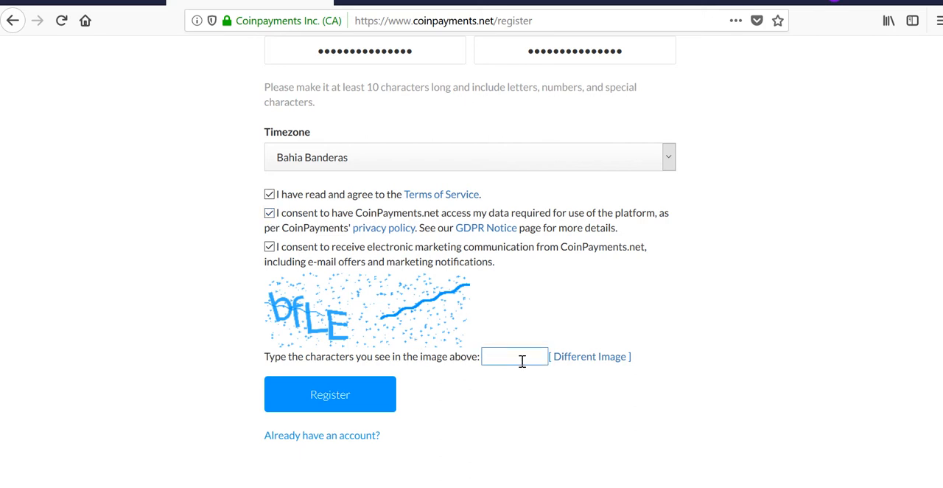
{"action": "type", "text": "bfLE"}
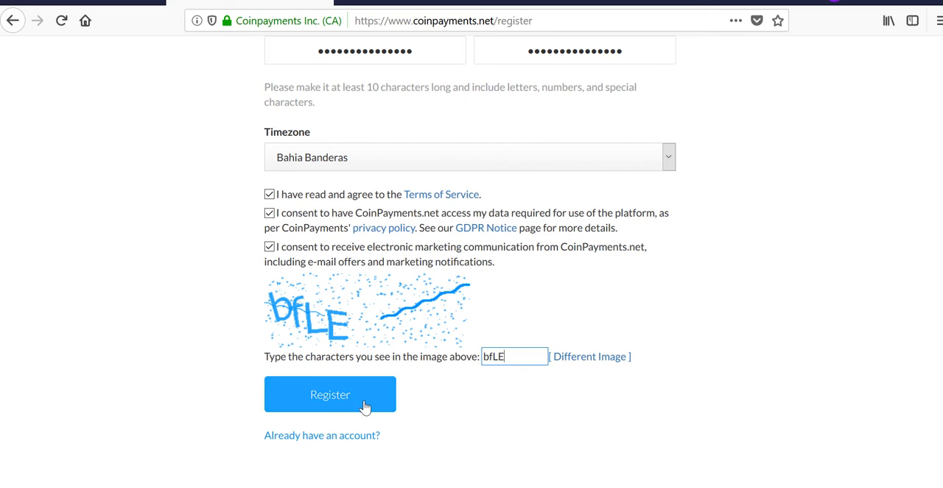
{"action": "left_click", "coordinate": [330, 393]}
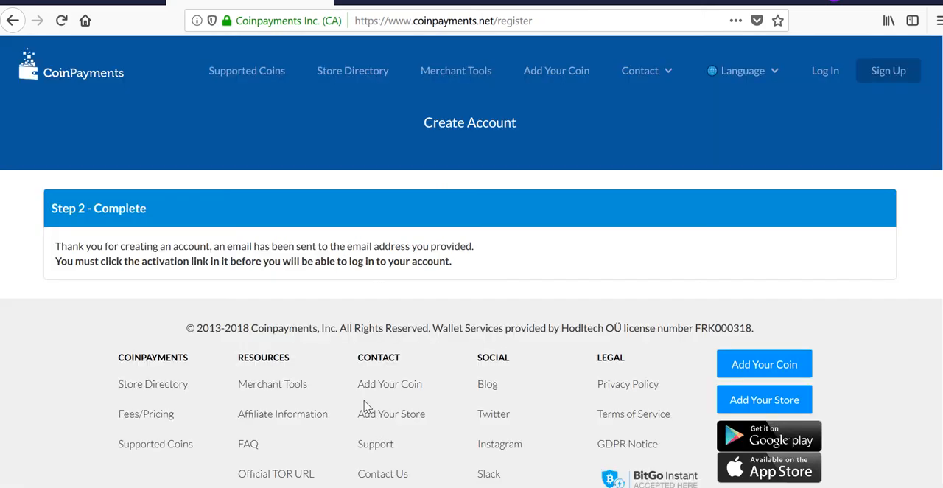
{"action": "mouse_move", "coordinate": [301, 274]}
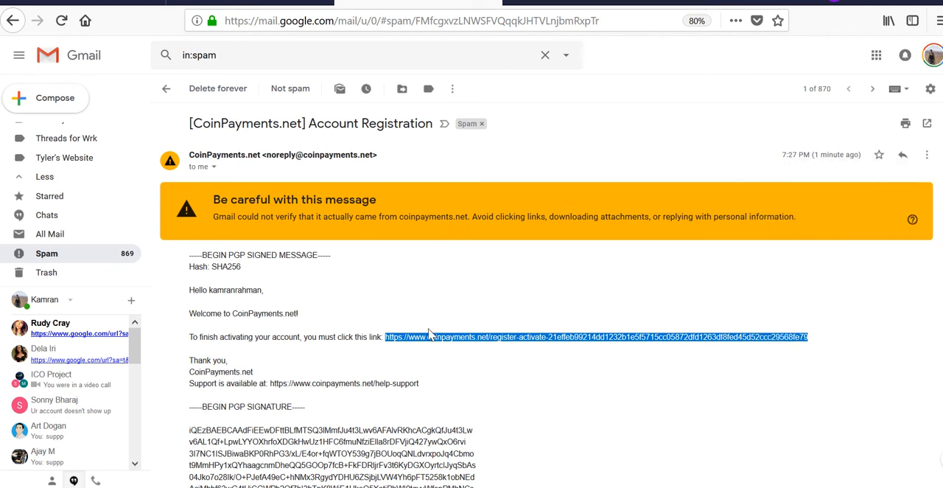
{"action": "mouse_move", "coordinate": [492, 236]}
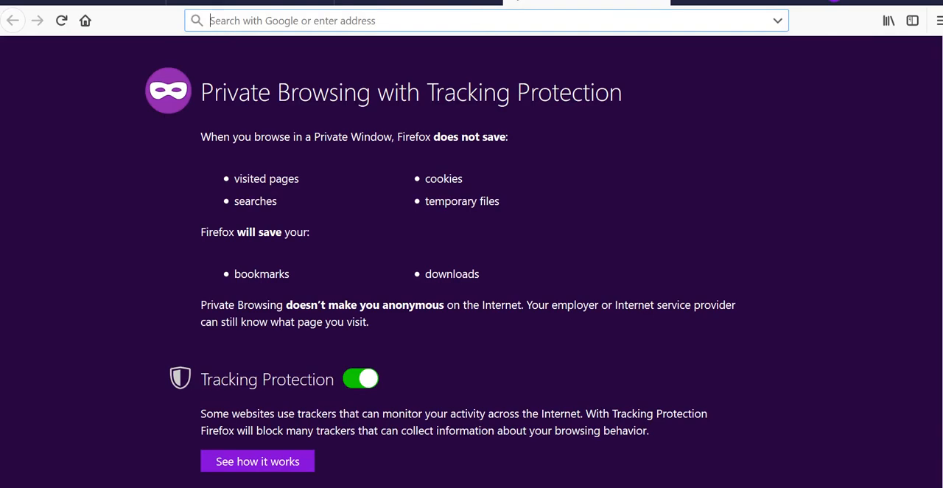
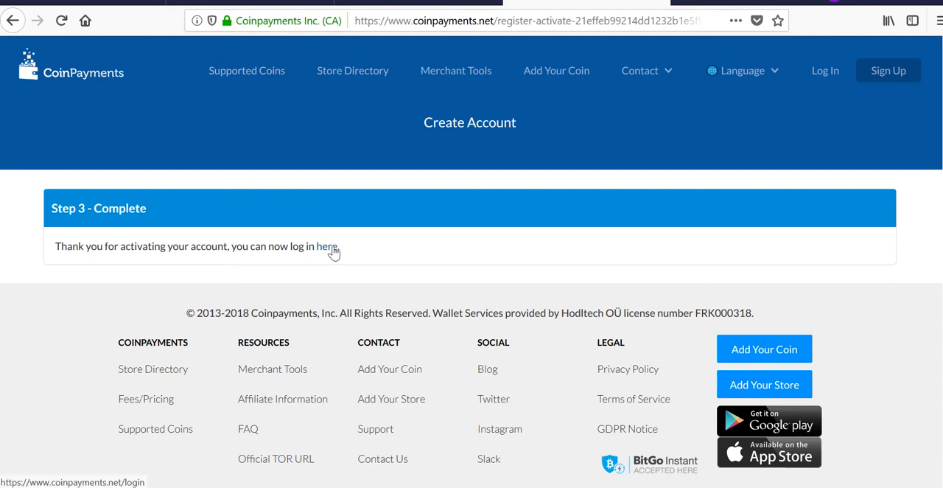
Visit the register-activate link from the email and proceed to the login page
{"action": "left_click", "coordinate": [327, 246]}
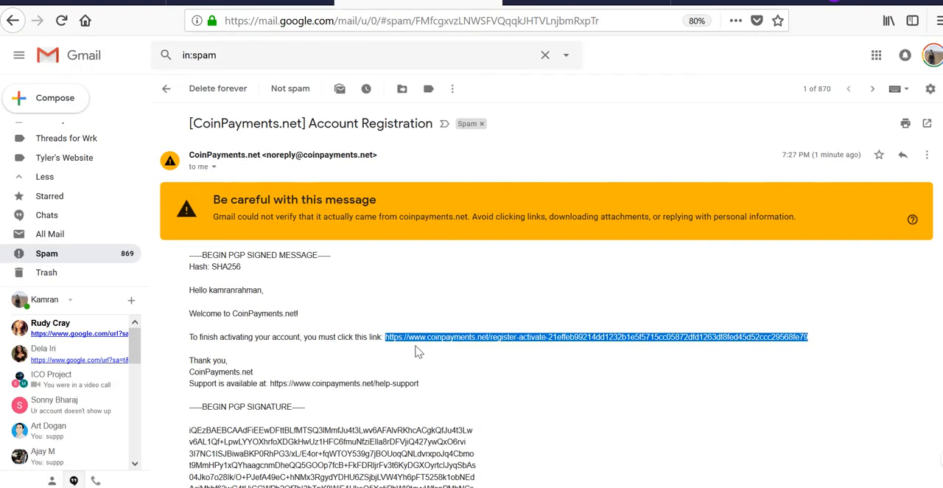
Submit the account login credentials, reaching the 2FA code prompt
{"action": "left_click", "coordinate": [596, 336]}
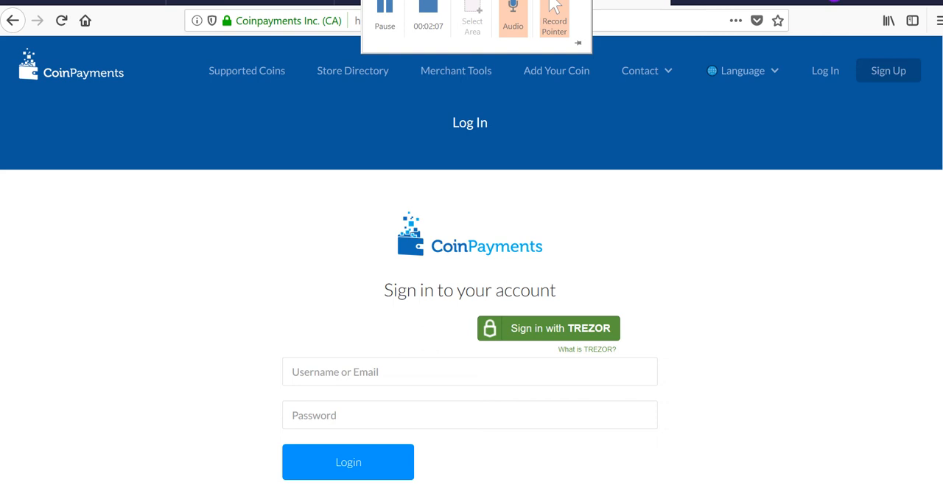
{"action": "left_click", "coordinate": [468, 371]}
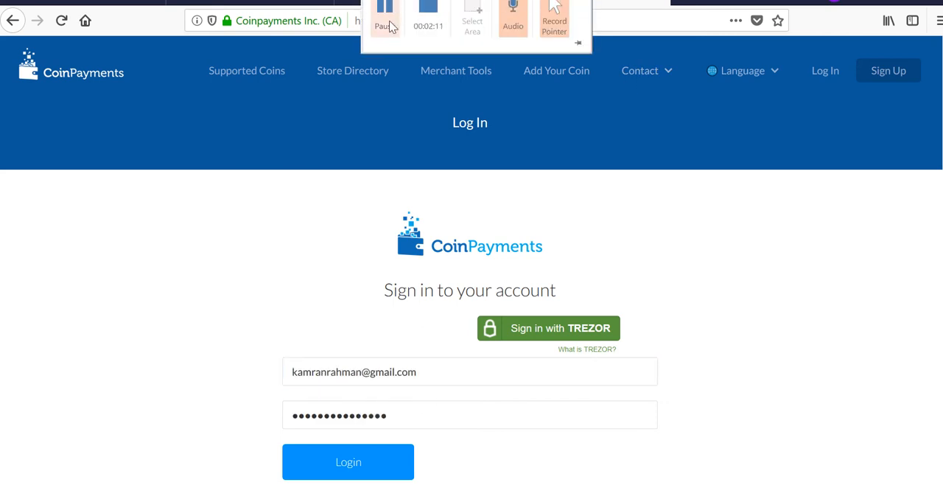
{"action": "left_click", "coordinate": [347, 462]}
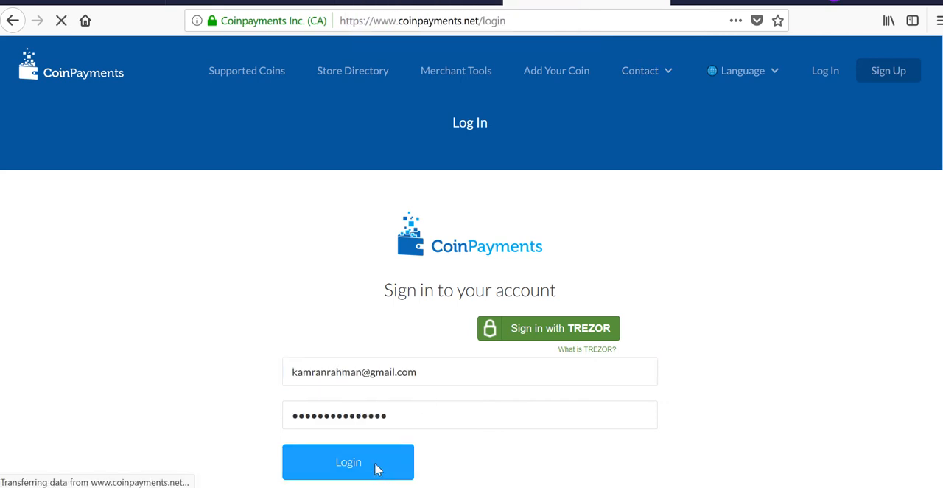
{"action": "left_click", "coordinate": [348, 461]}
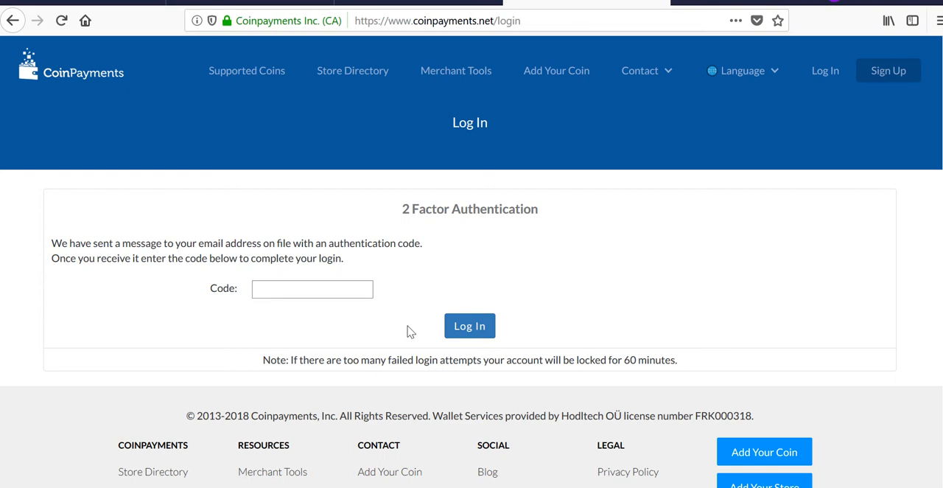
{"action": "left_click", "coordinate": [468, 325]}
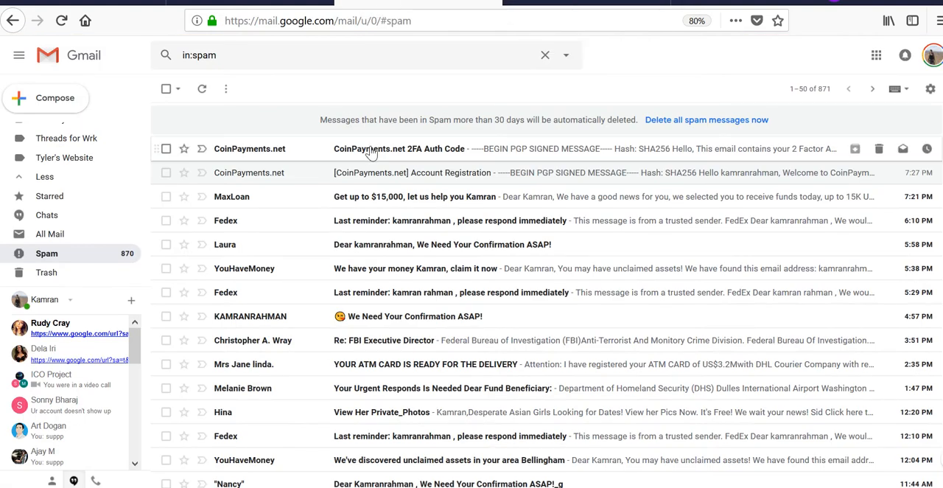
Copy the 2FA code from the Gmail message and paste it to finish logging in
{"action": "left_click", "coordinate": [398, 149]}
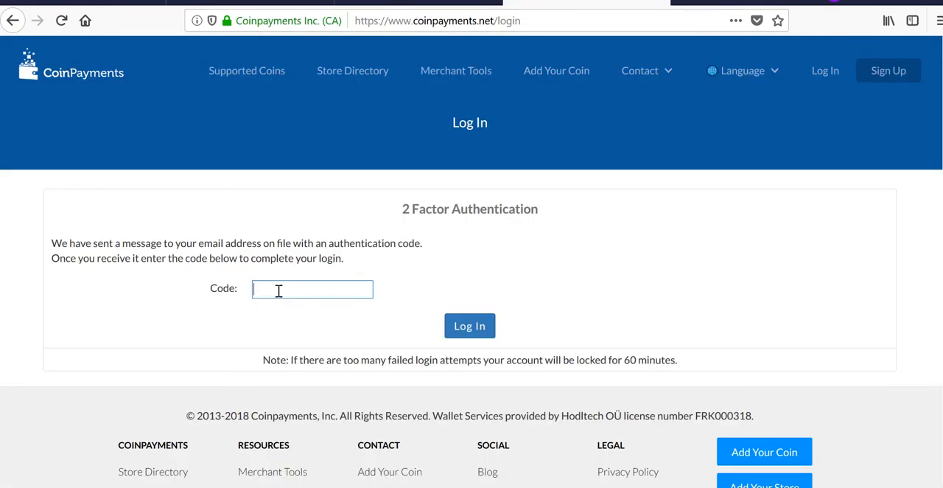
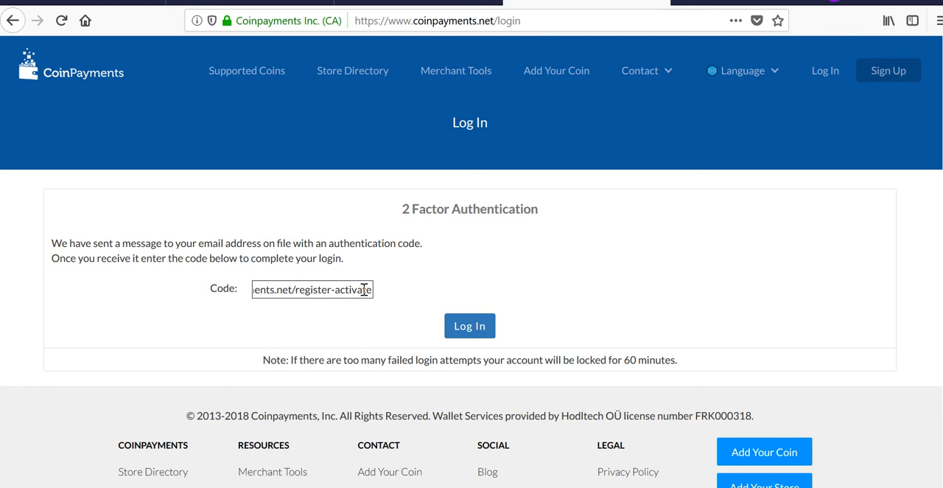
{"action": "left_click", "coordinate": [312, 289]}
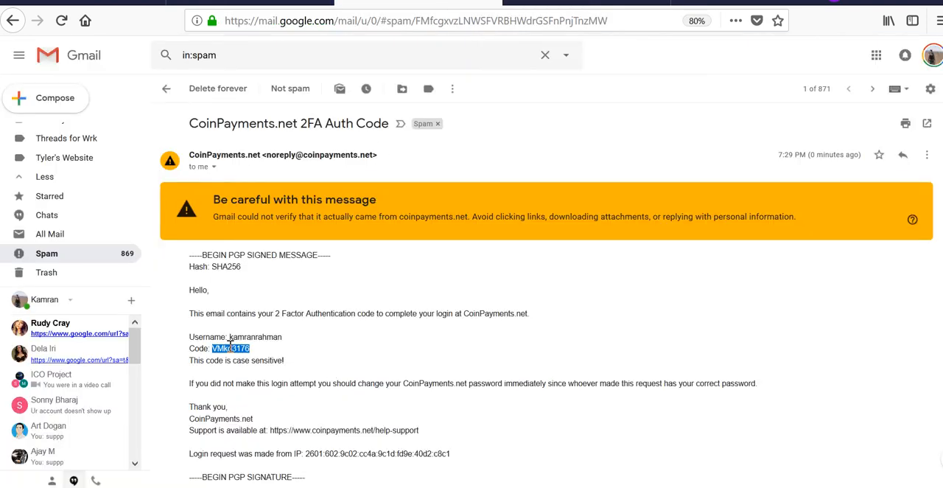
{"action": "right_click", "coordinate": [412, 21]}
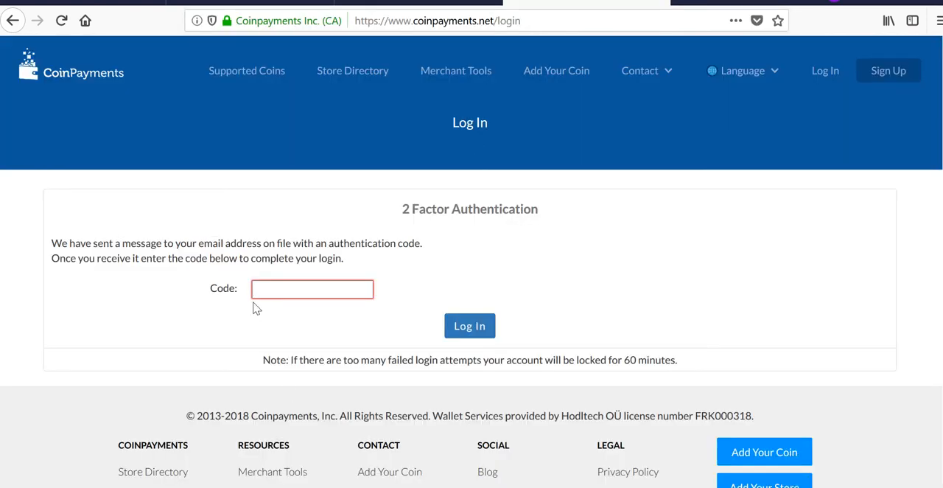
{"action": "right_click", "coordinate": [312, 289]}
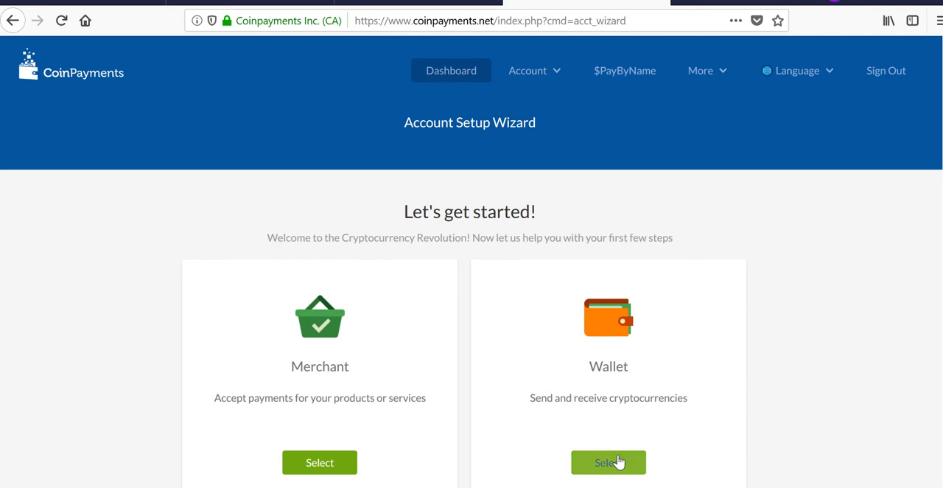
Choose the Wallet path in the setup wizard and go to the Coin Wallets list
{"action": "left_click", "coordinate": [607, 462]}
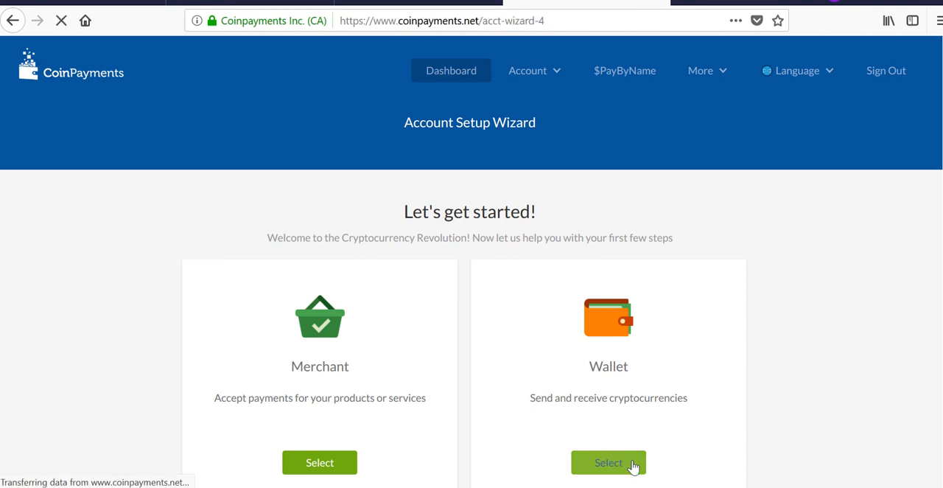
{"action": "left_click", "coordinate": [607, 463]}
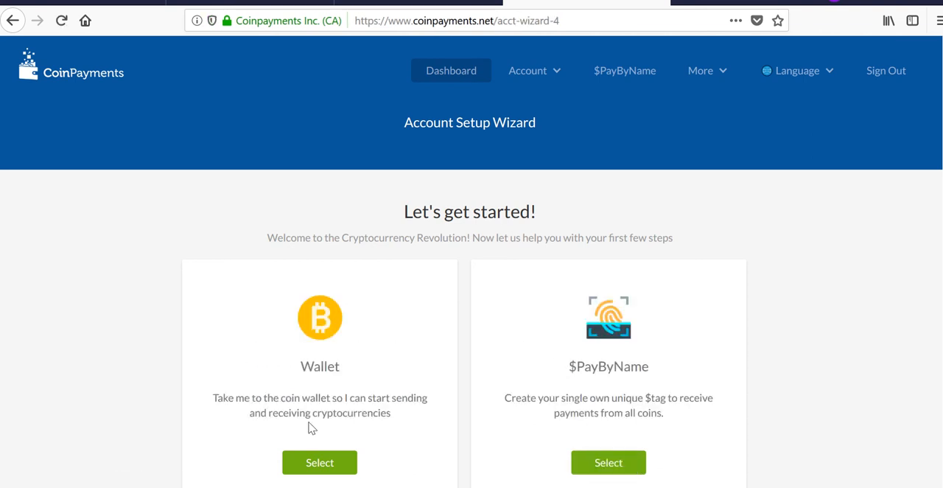
{"action": "mouse_move", "coordinate": [330, 448]}
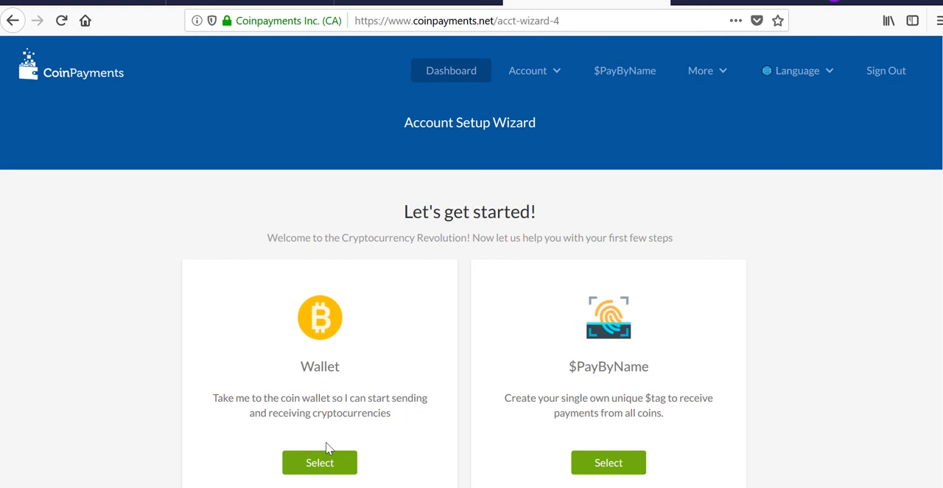
{"action": "left_click", "coordinate": [319, 463]}
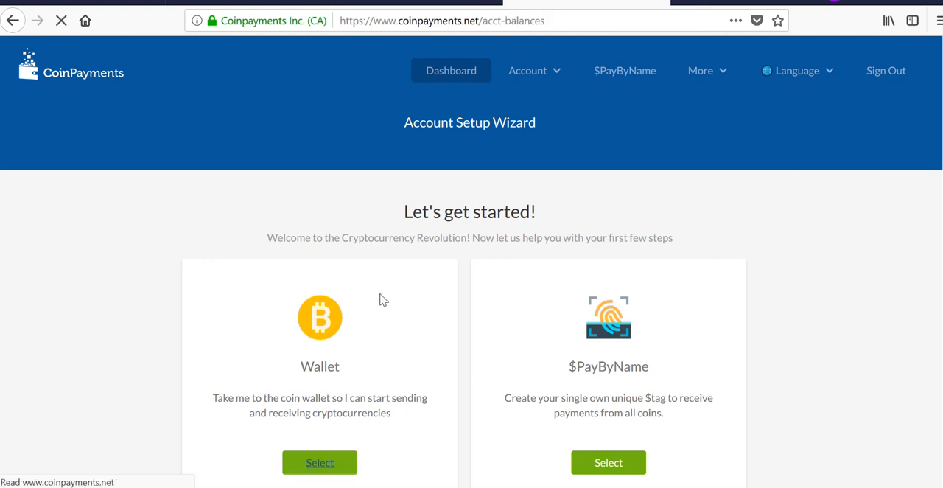
{"action": "left_click", "coordinate": [318, 462]}
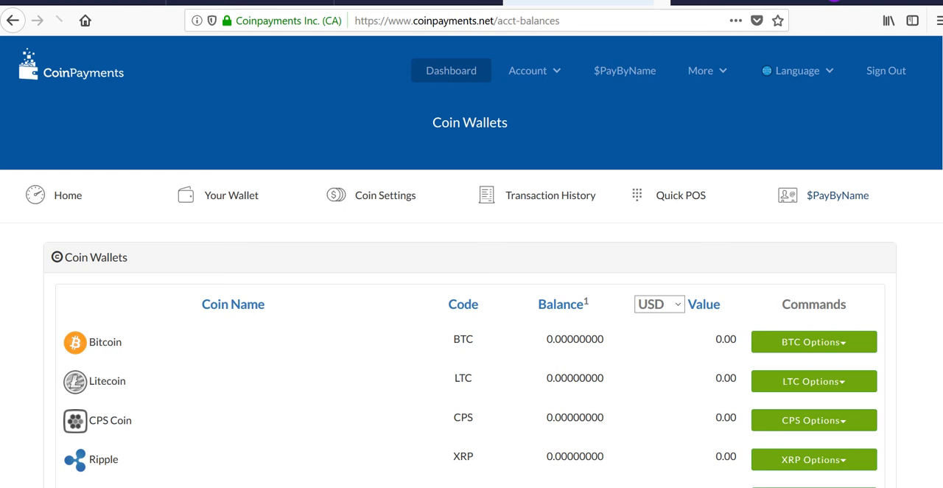
Use the LTC wallet options to reach the Litecoin send/withdraw form
{"action": "scroll", "scroll_direction": "down", "scroll_amount": 3}
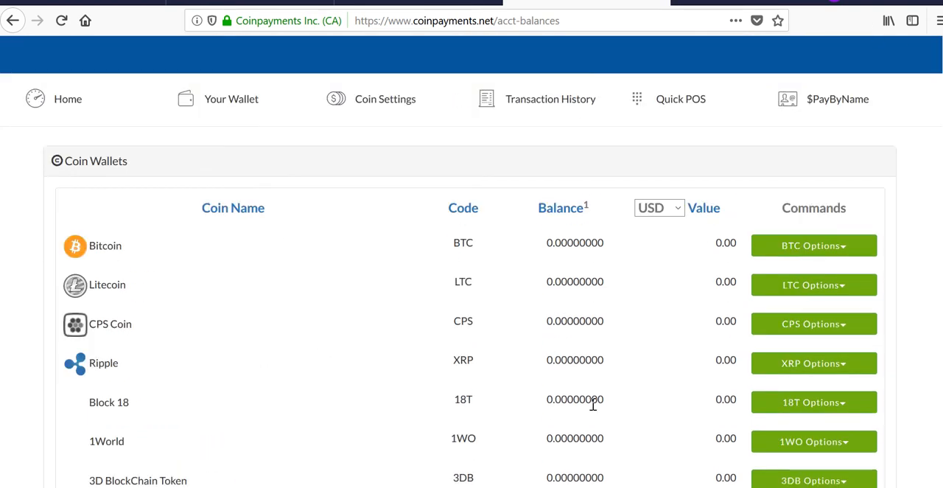
{"action": "left_click", "coordinate": [814, 286]}
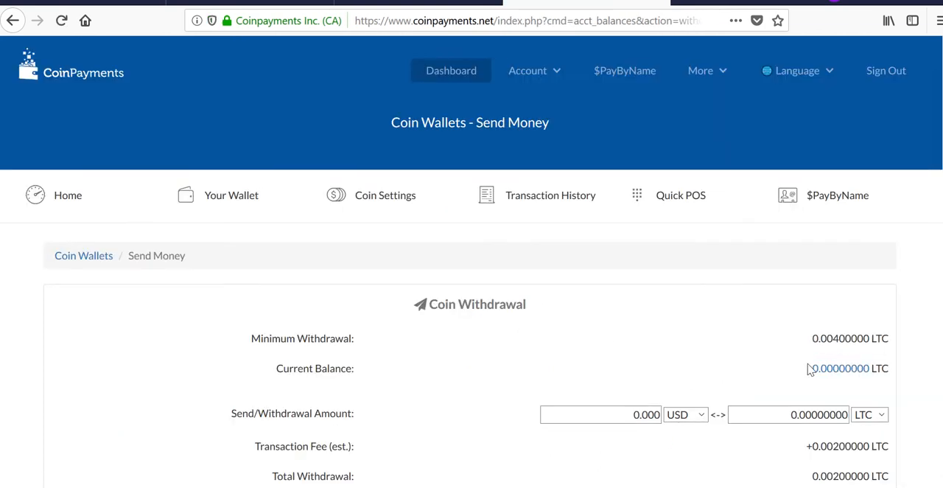
{"action": "mouse_move", "coordinate": [911, 304]}
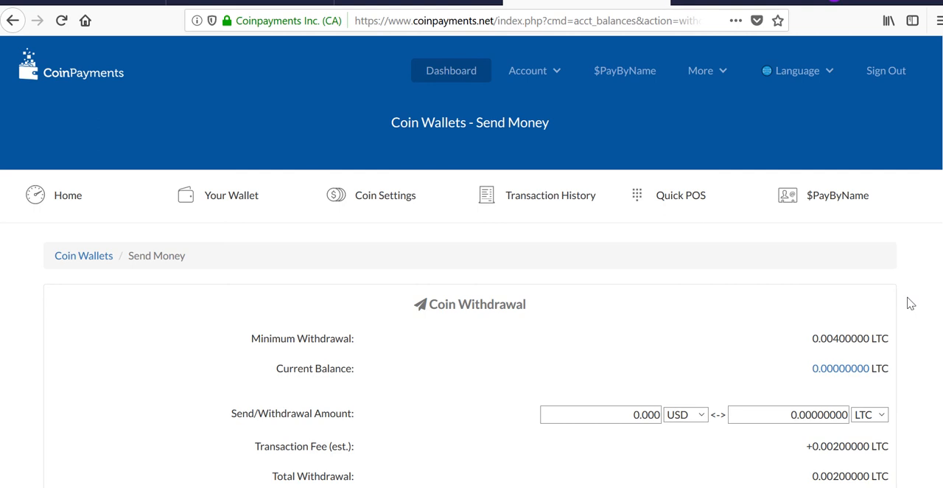
{"action": "scroll", "scroll_direction": "down", "scroll_amount": 3}
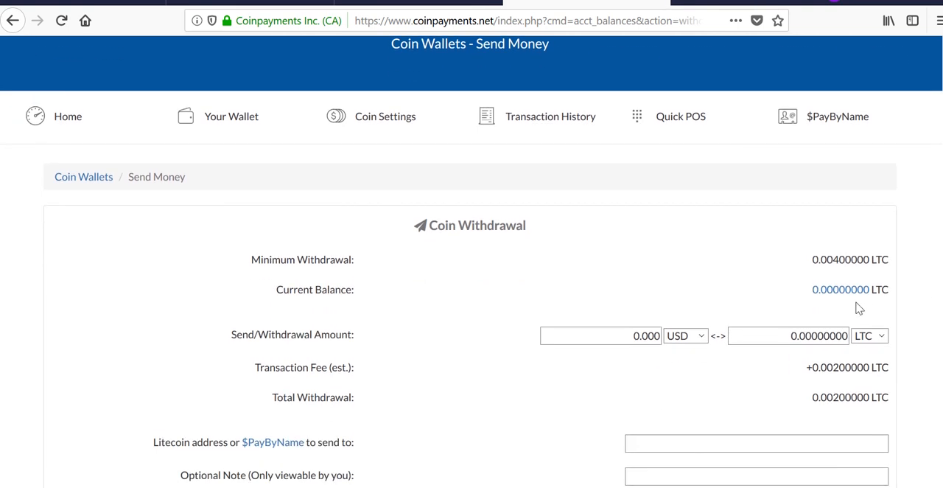
{"action": "mouse_move", "coordinate": [837, 283]}
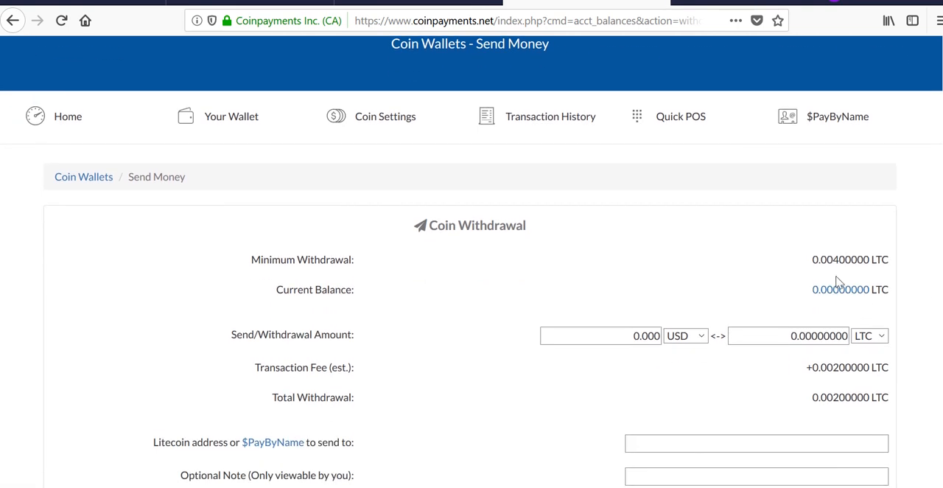
{"action": "scroll", "scroll_direction": "down", "scroll_amount": 3}
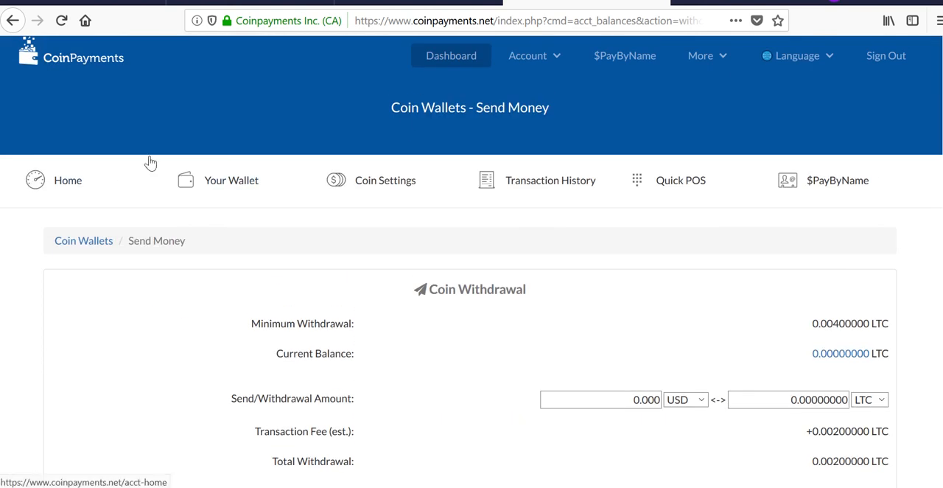
{"action": "mouse_move", "coordinate": [91, 236]}
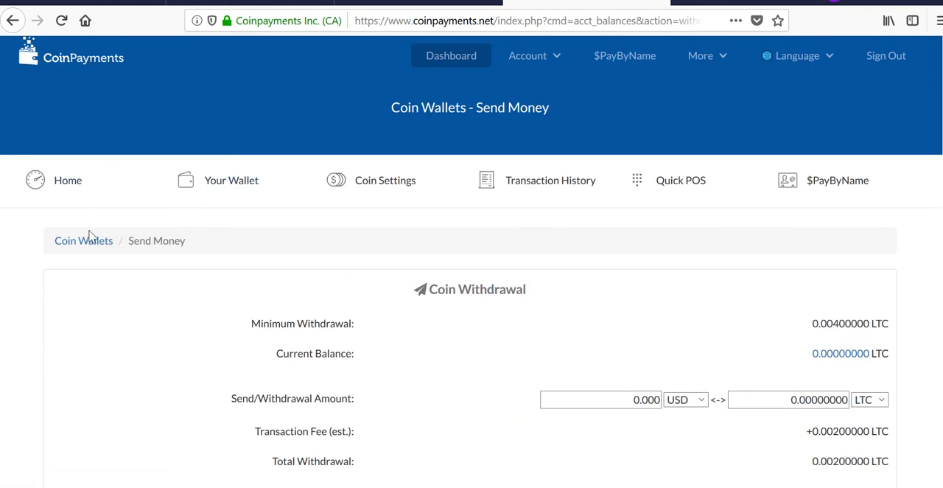
From Coin Wallets, go to LTC Deposit/Receive and generate a new deposit address with QR code
{"action": "left_click", "coordinate": [82, 241]}
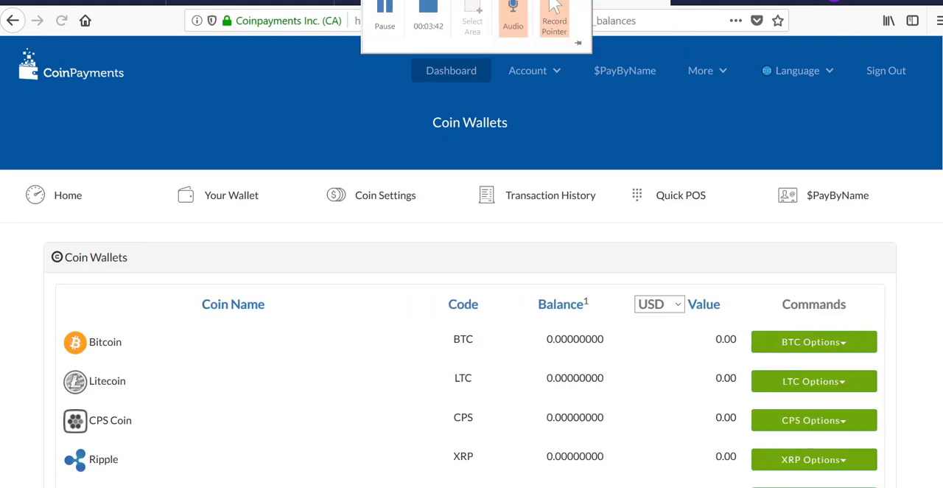
{"action": "left_click", "coordinate": [814, 380]}
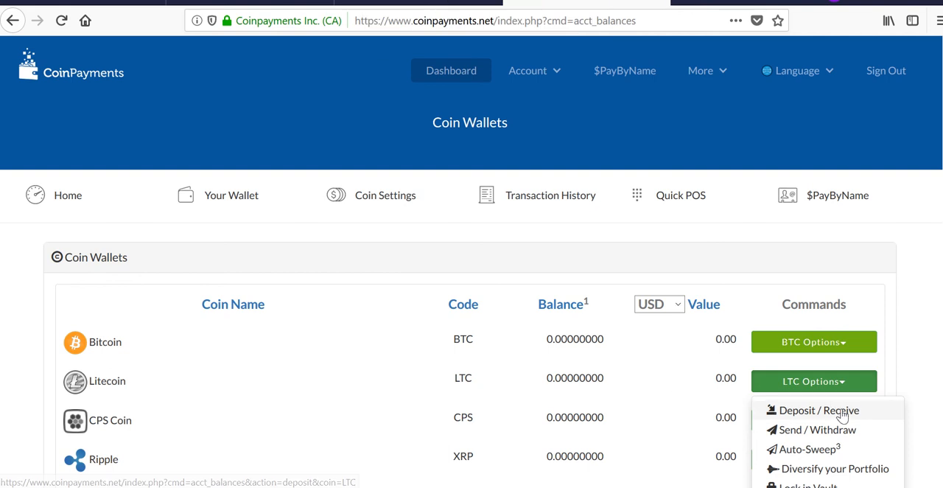
{"action": "left_click", "coordinate": [818, 410]}
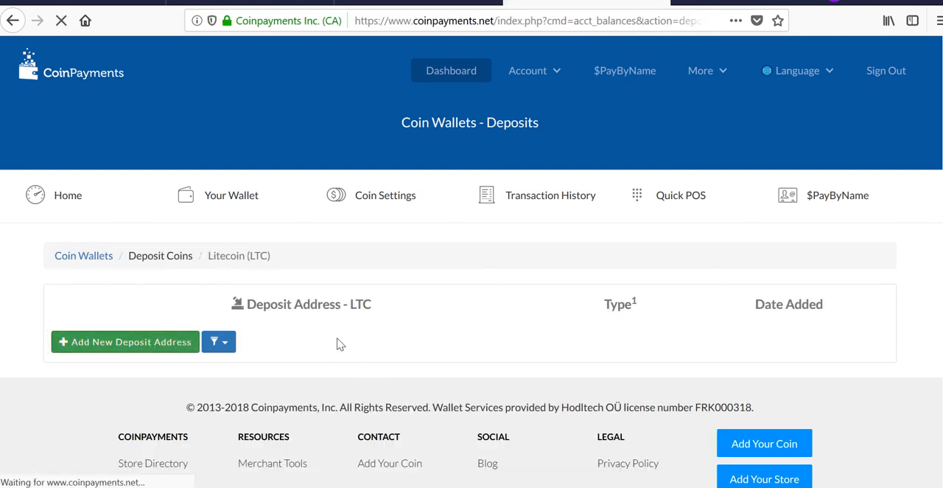
{"action": "left_click", "coordinate": [124, 342]}
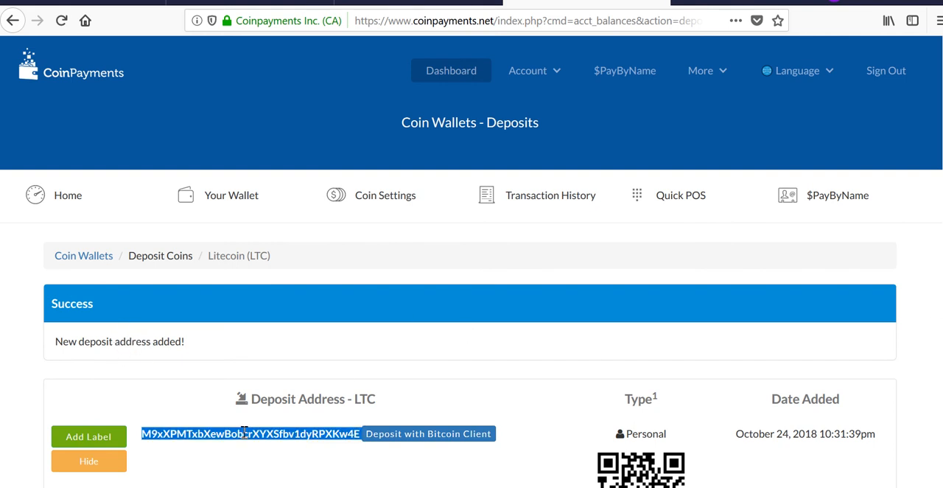
{"action": "scroll", "scroll_direction": "down", "scroll_amount": 3}
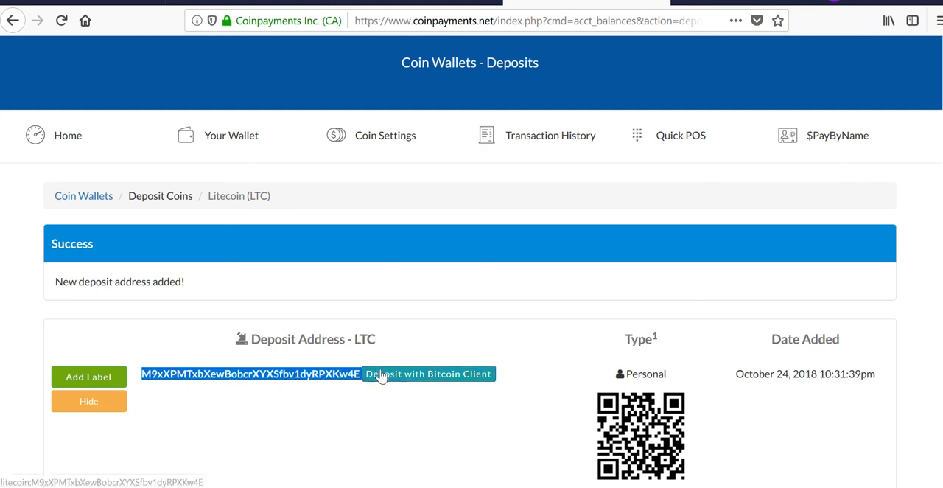
{"action": "mouse_move", "coordinate": [383, 363]}
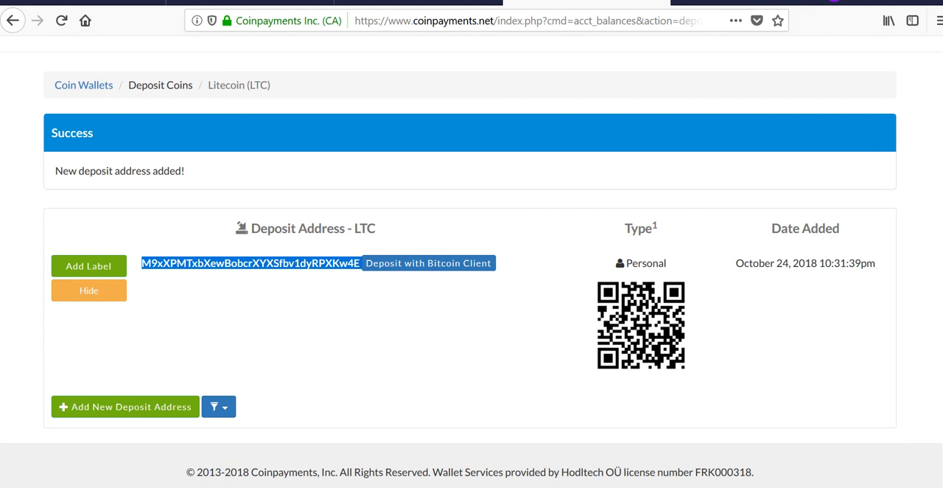
{"action": "mouse_move", "coordinate": [510, 71]}
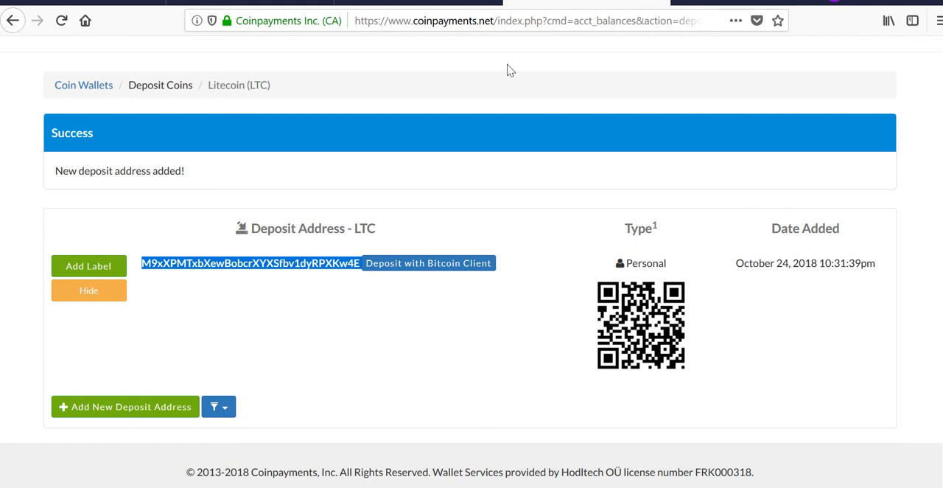